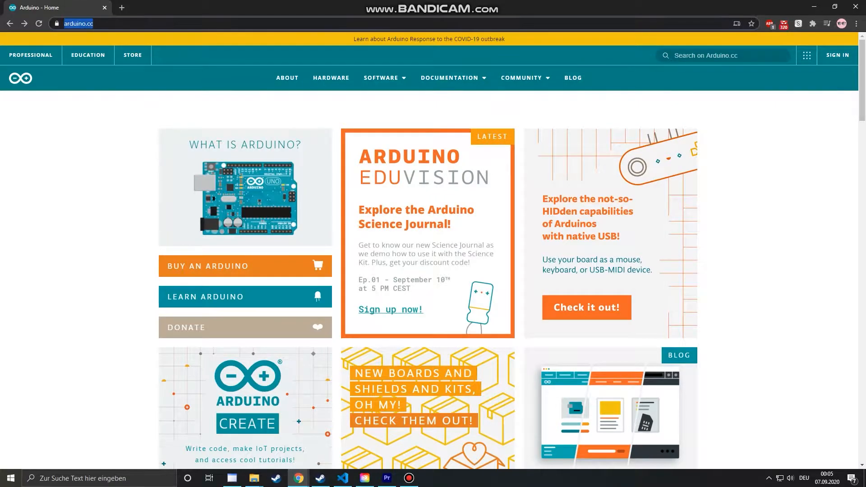
Step: Go to arduino.cc Software > Downloads and scroll to the Arduino IDE 1.8.13 downloads
left_click(381, 77)
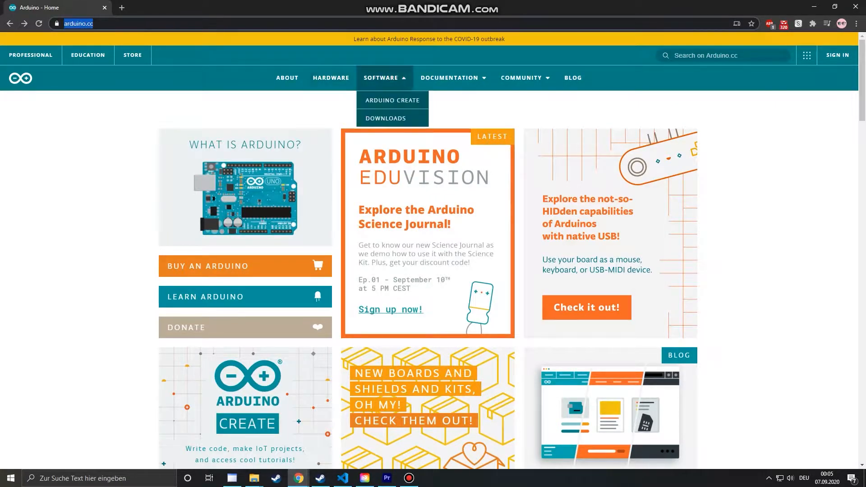
left_click(385, 118)
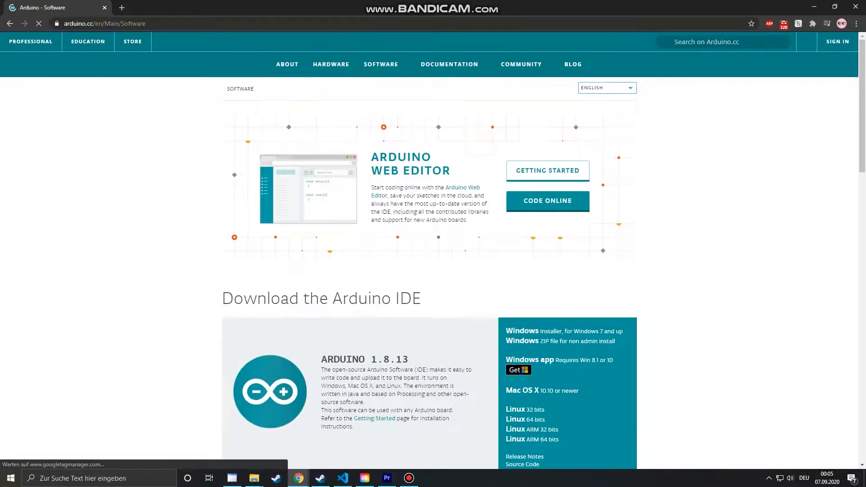
scroll("down", 3)
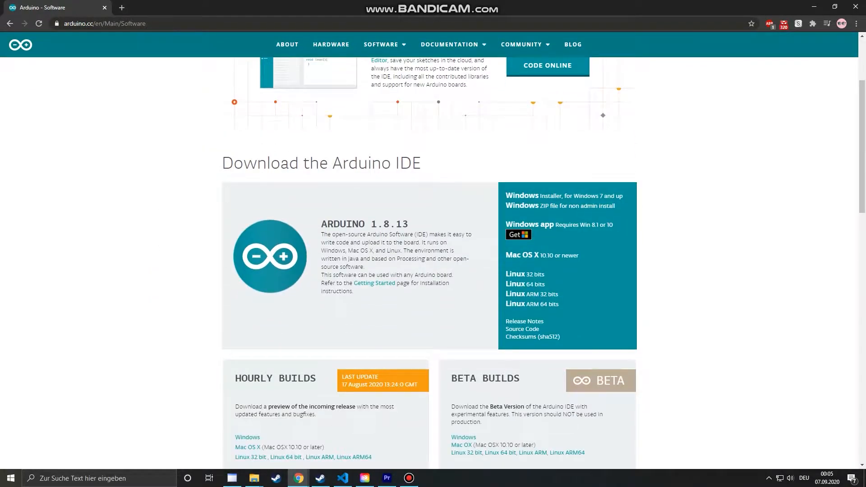
mouse_move(518, 234)
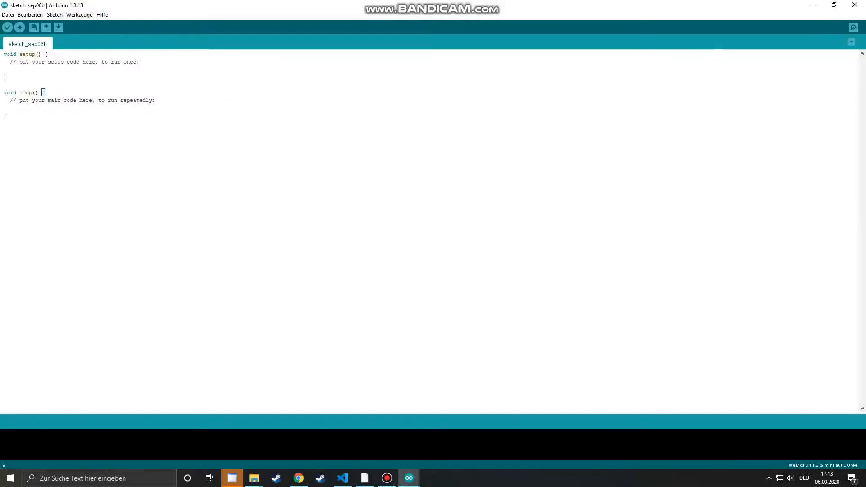
left_click(7, 14)
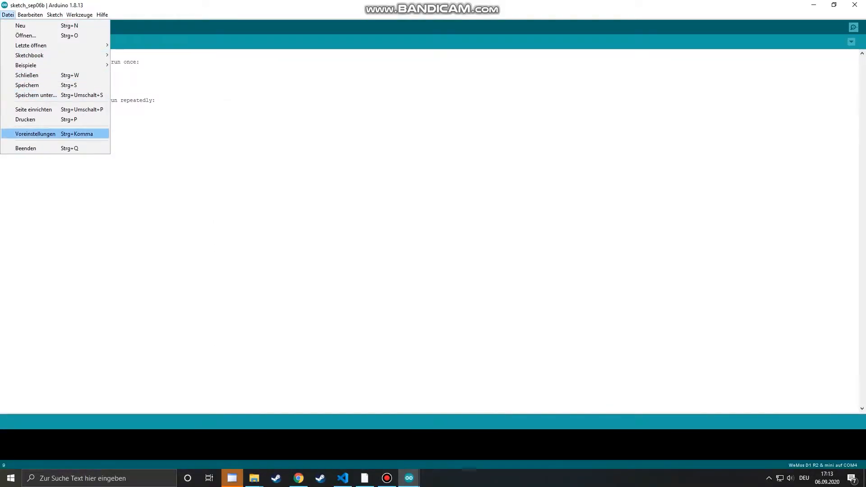
left_click(35, 134)
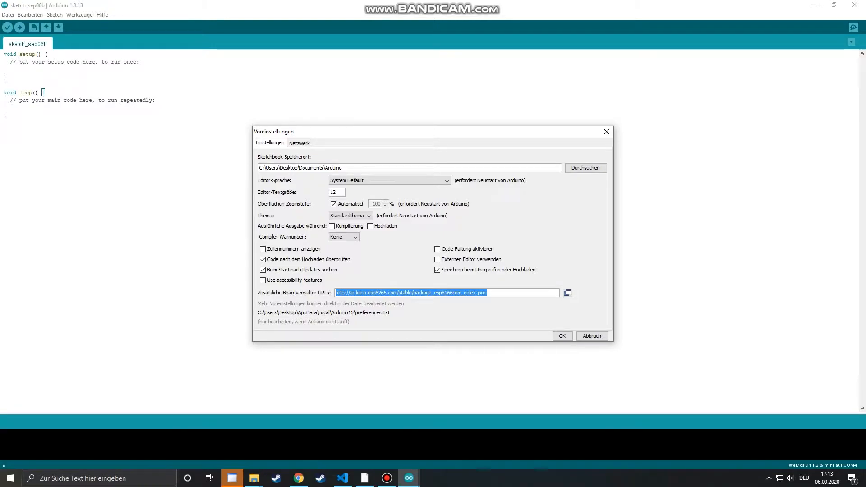
left_click(561, 336)
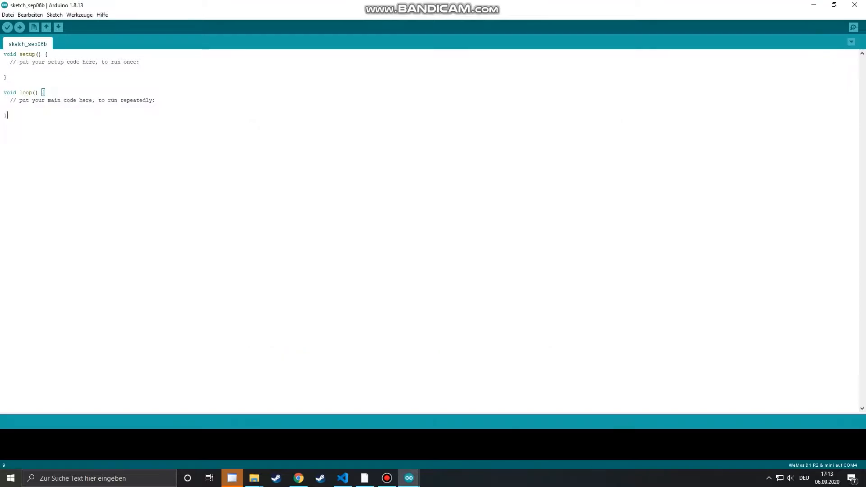
left_click(79, 14)
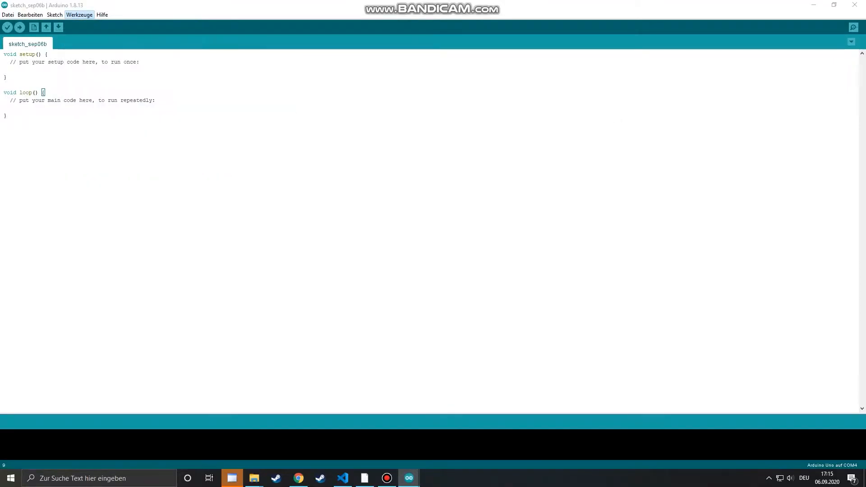
left_click(79, 14)
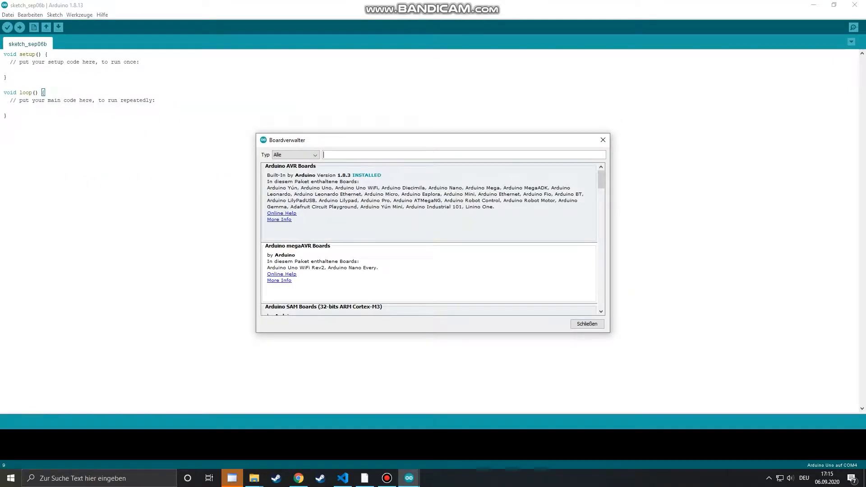
type("esp")
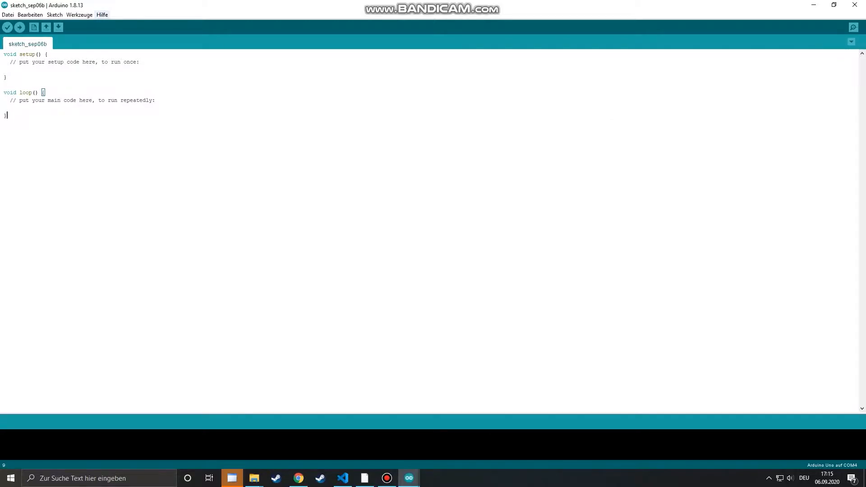
Step: Choose WeMos D1 R2 & mini from the ESP8266 Modules board list
left_click(79, 15)
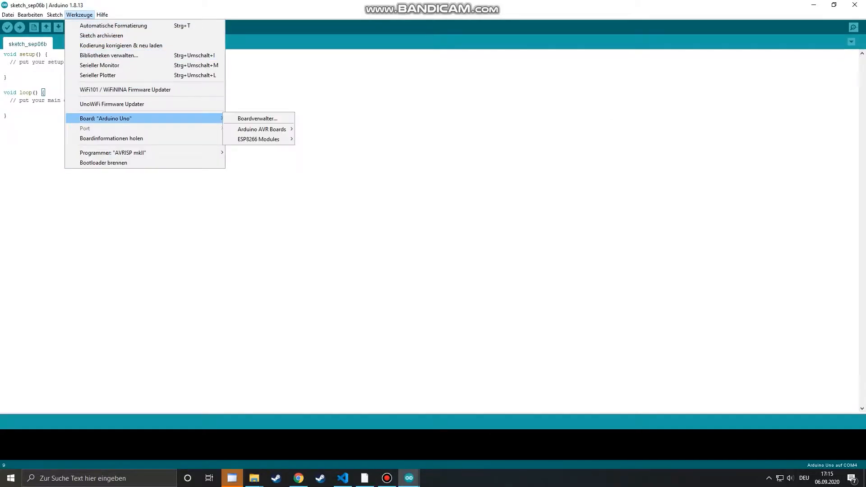
left_click(258, 140)
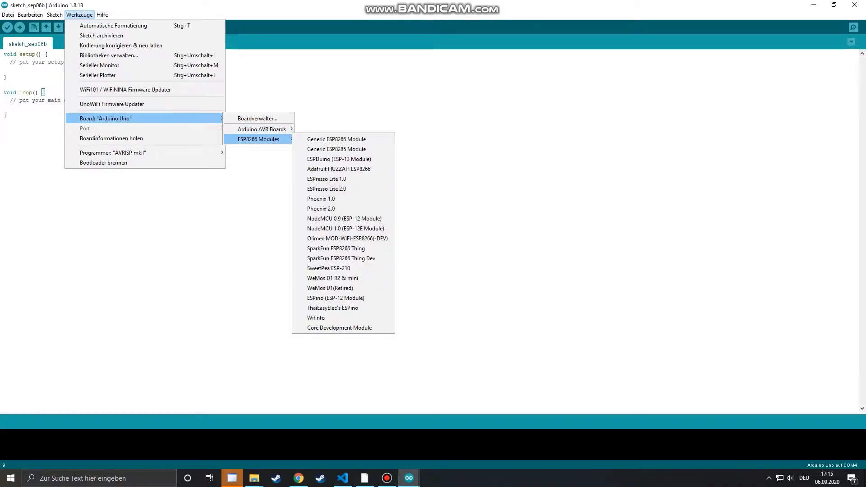
mouse_move(344, 219)
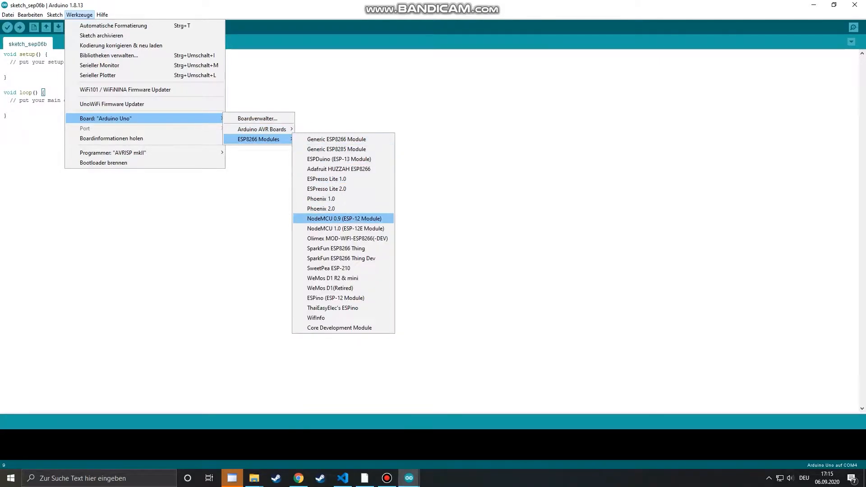
left_click(332, 278)
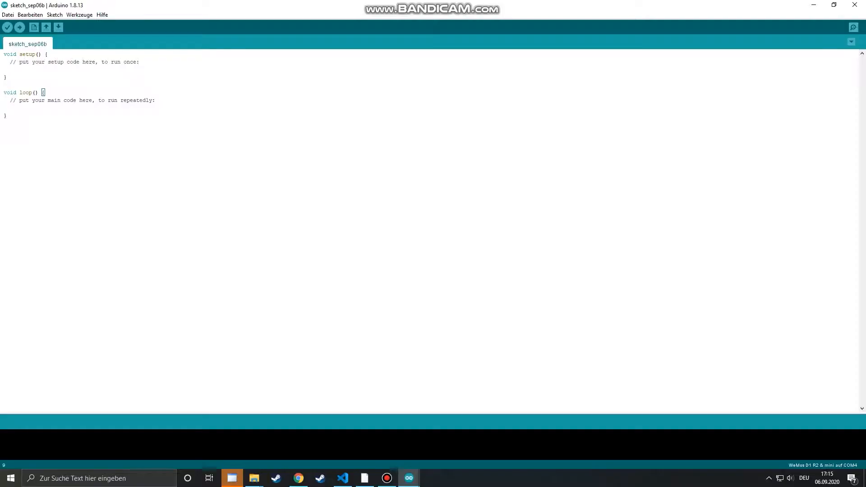
Step: Add pinMode(LED_BUILTIN, OUTPUT); inside setup
left_click(79, 15)
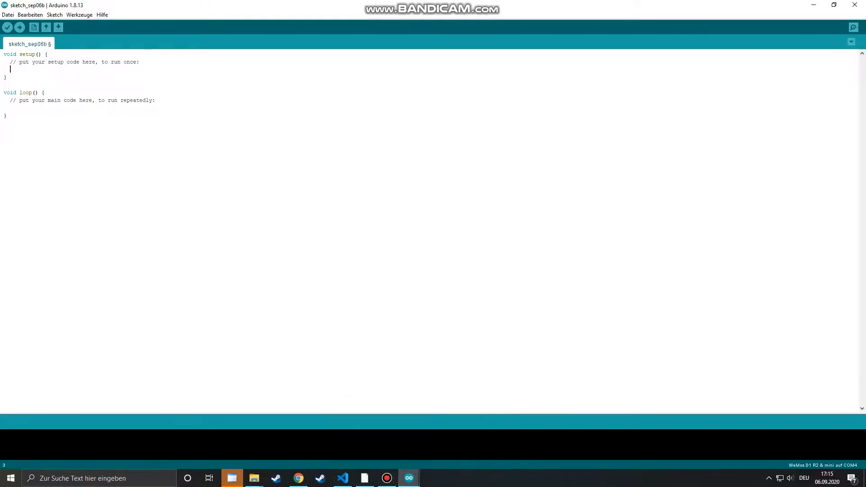
type("pinMode")
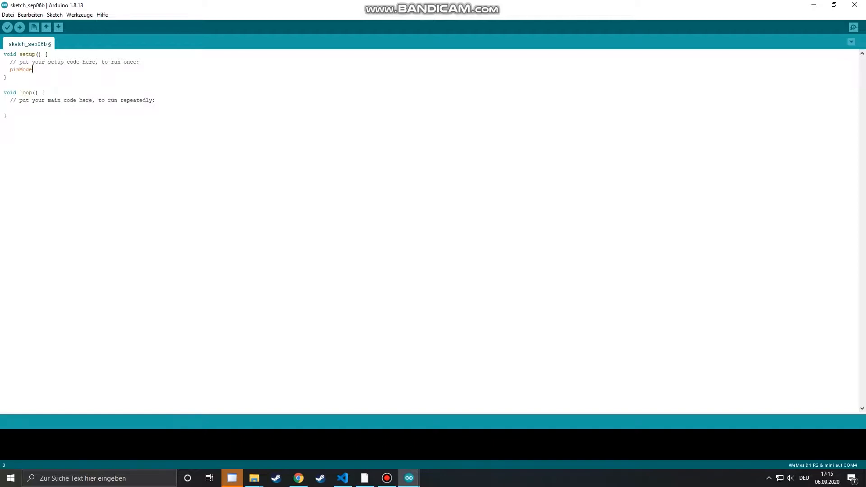
type("(LED_BUILTIN, OUT")
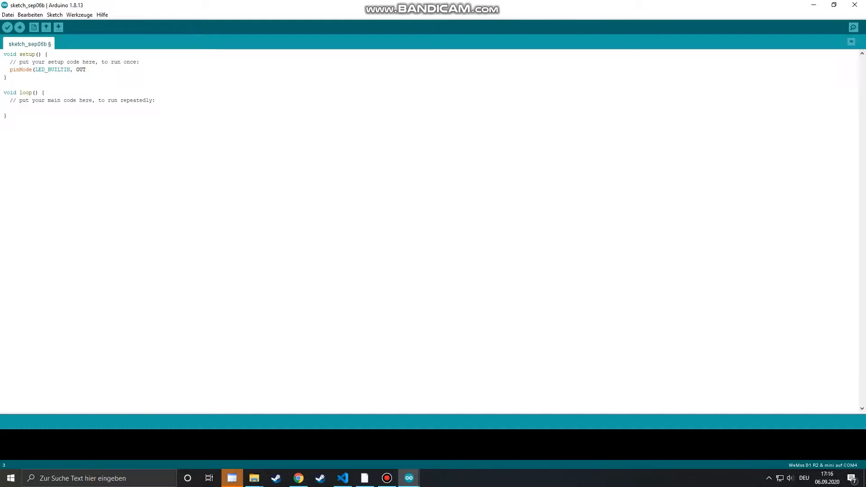
type("PUT);")
type("digitalWri")
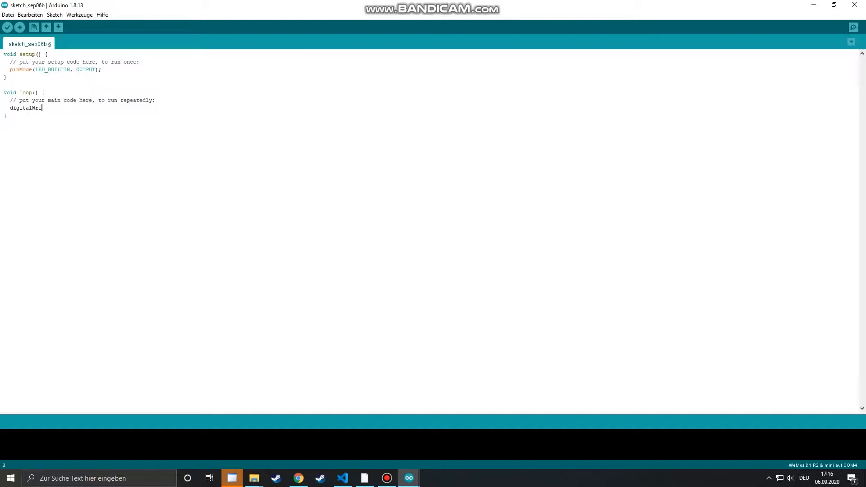
Step: Add digitalWrite(LED_BUILTIN, LOW); and delay(1000); to loop, select them, and start saving
type("te(LED_")
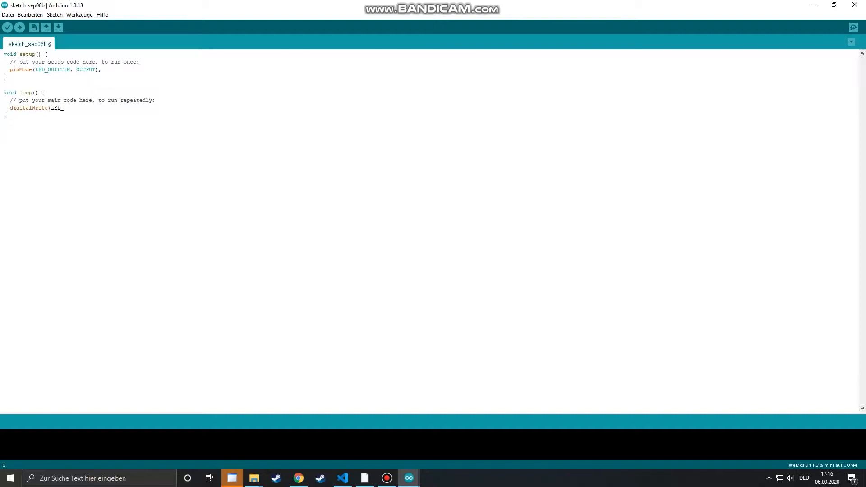
type("_BUILTIN,")
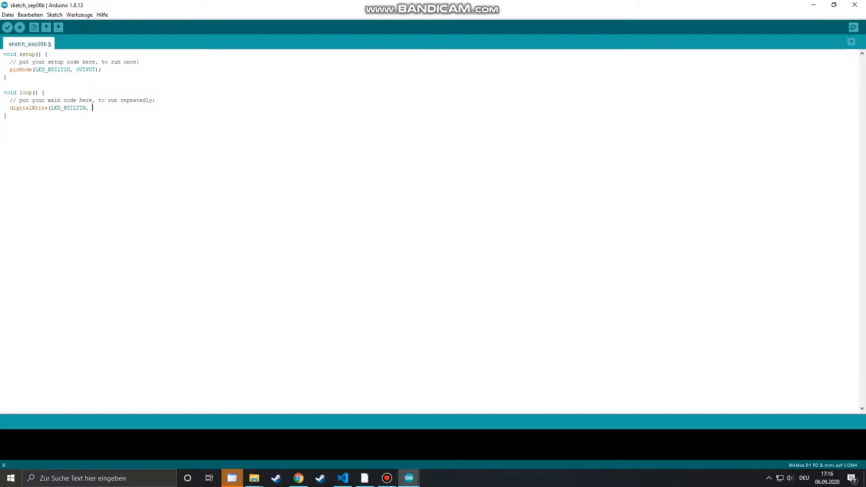
type("LOW);")
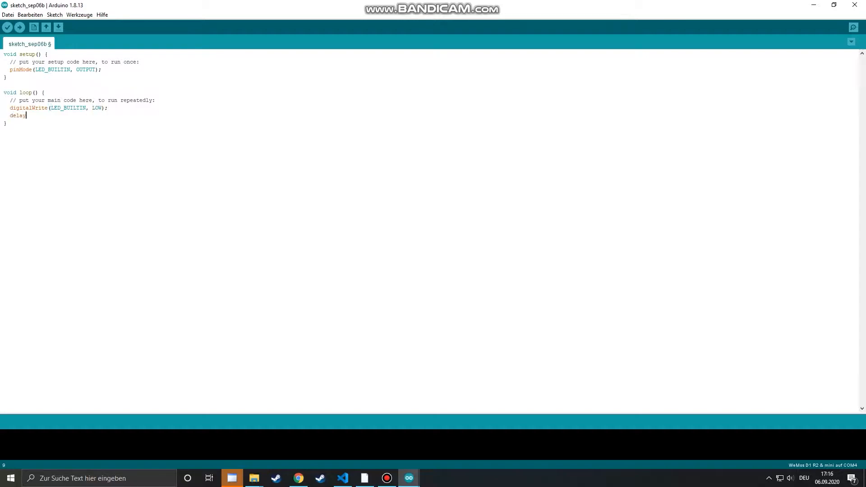
type("(1000);")
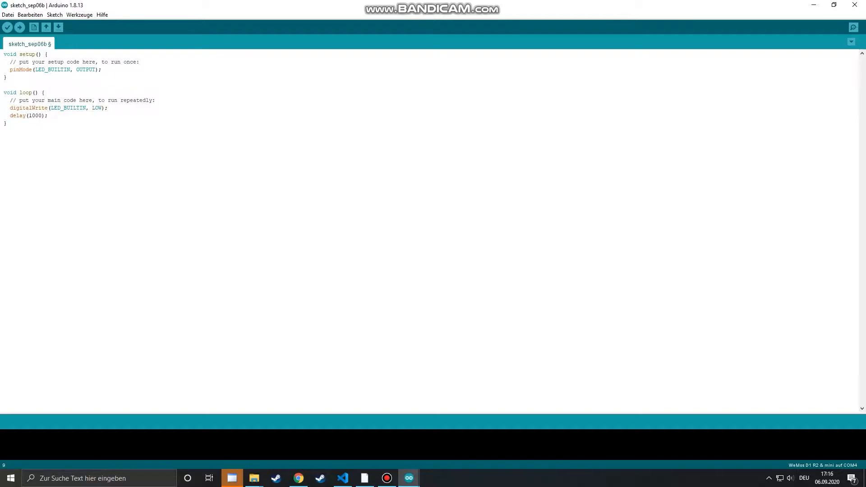
left_click_drag(10, 108, 47, 116)
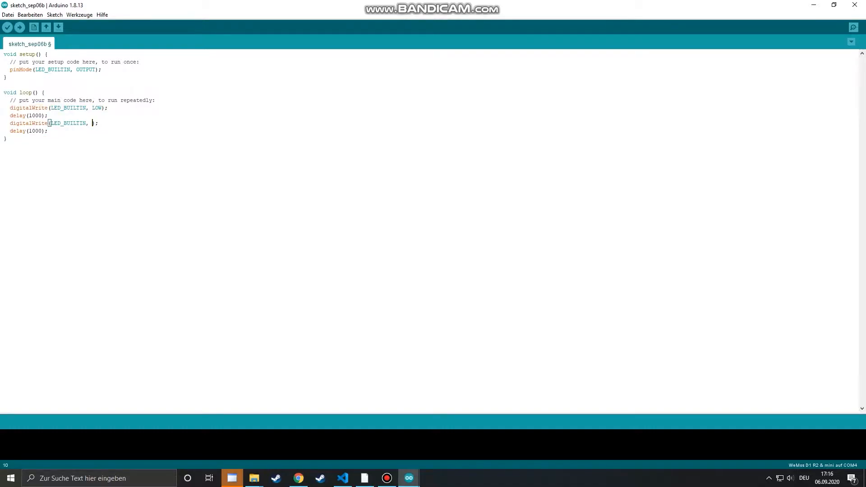
left_click(58, 27)
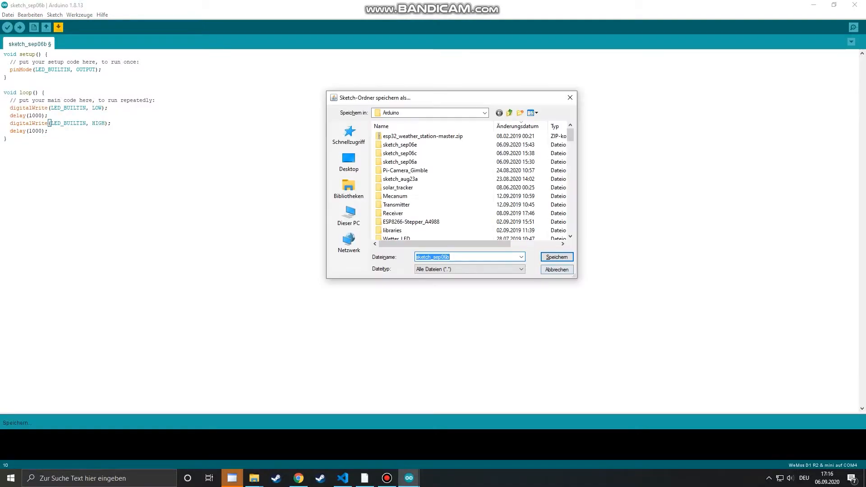
Step: Save the blink sketch under its default name and send it for upload
left_click(556, 257)
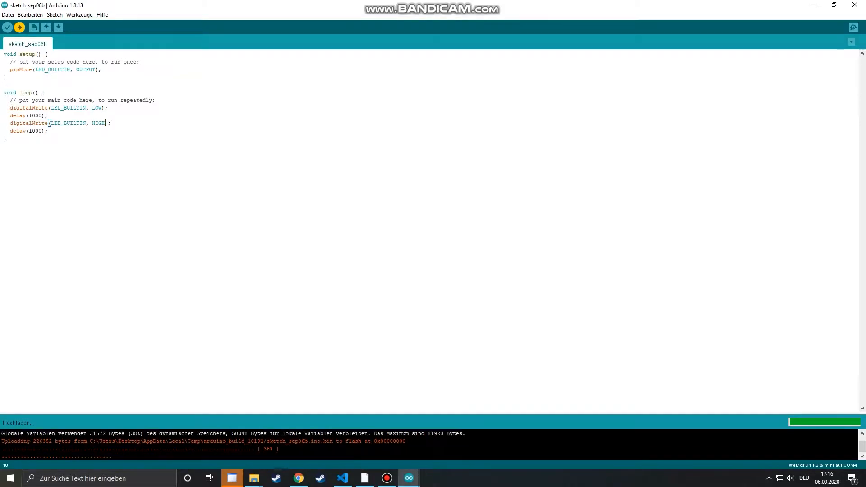
left_click(298, 483)
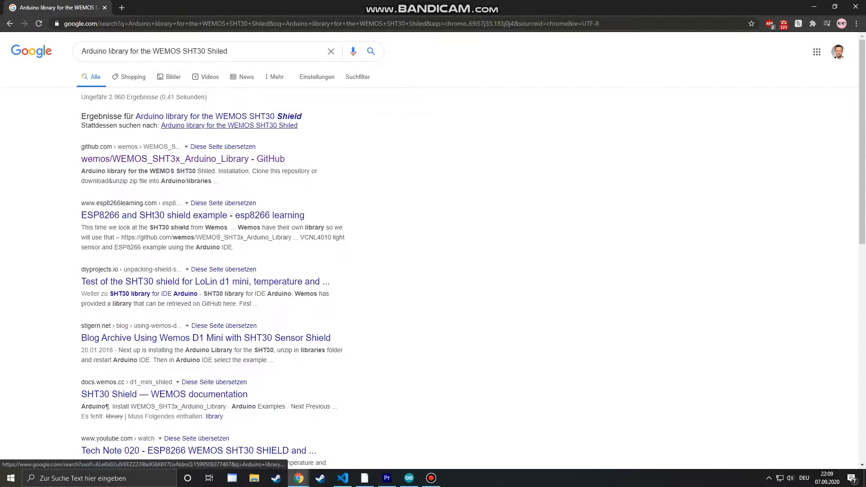
mouse_move(183, 158)
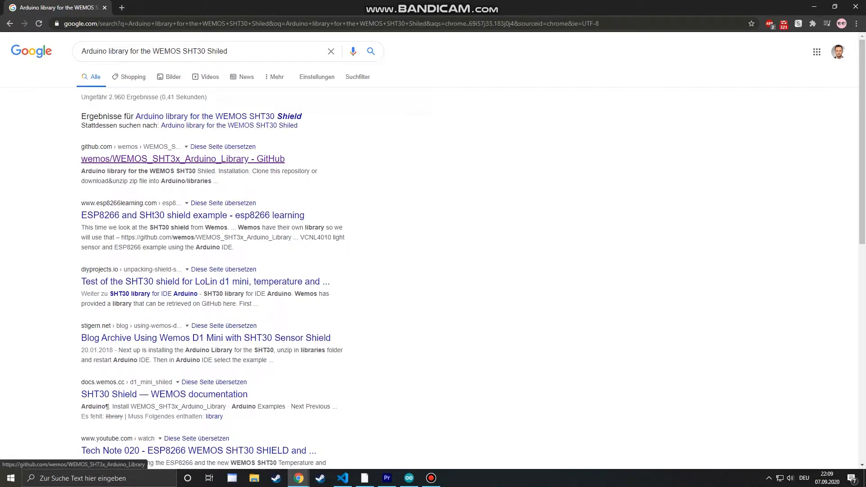
Step: Open the wemos/WEMOS_SHT3x_Arduino_Library repository and download it as a zip file
left_click(182, 158)
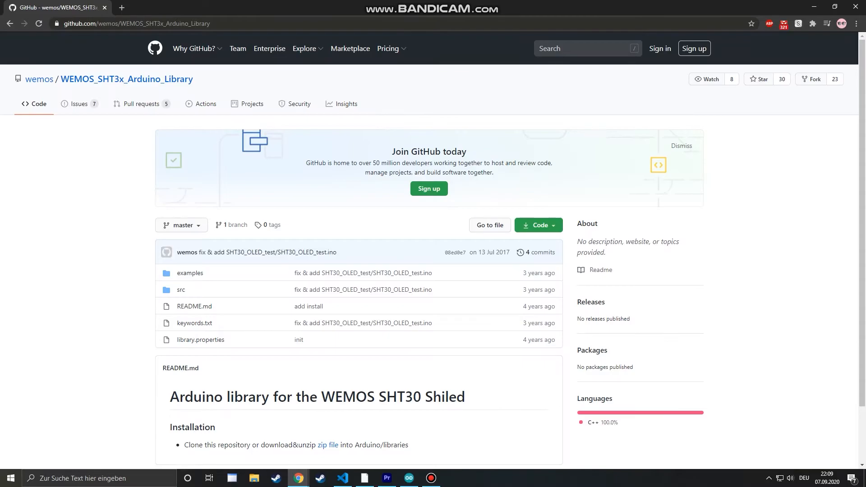
scroll("down", 3)
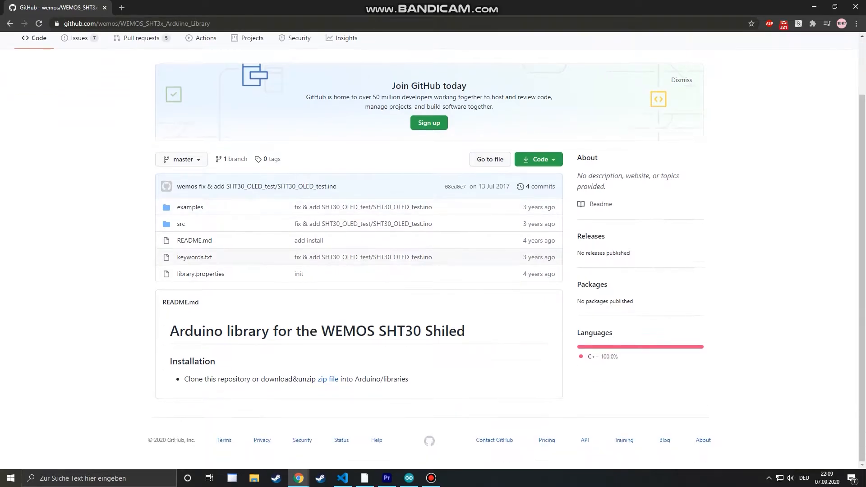
mouse_move(328, 379)
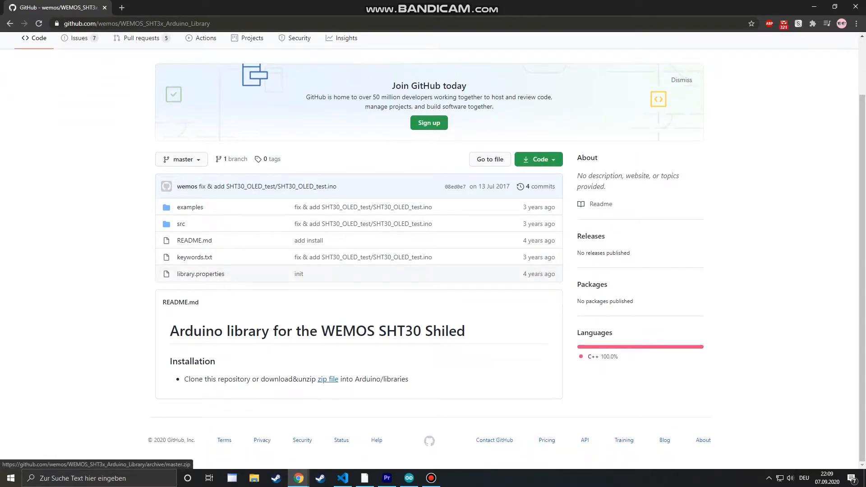
left_click(408, 477)
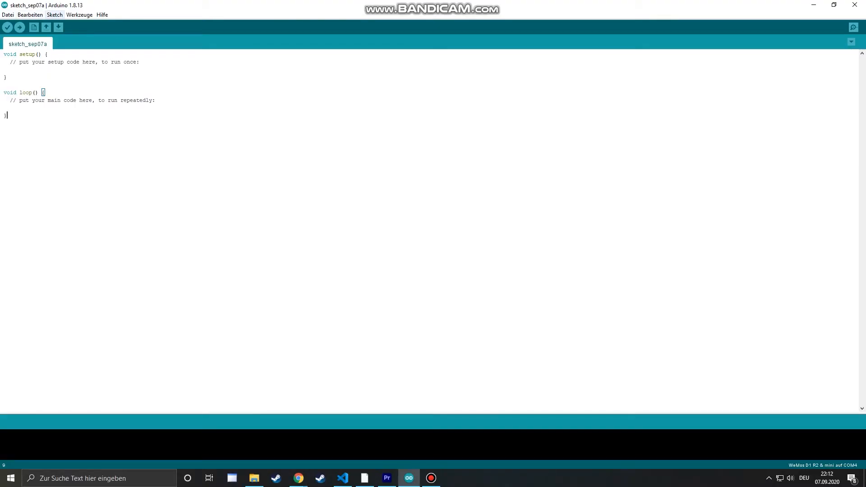
Step: Add WEMOS_SHT3x_Arduino_Library-master.zip from Downloads as a library, which is already installed
left_click(54, 15)
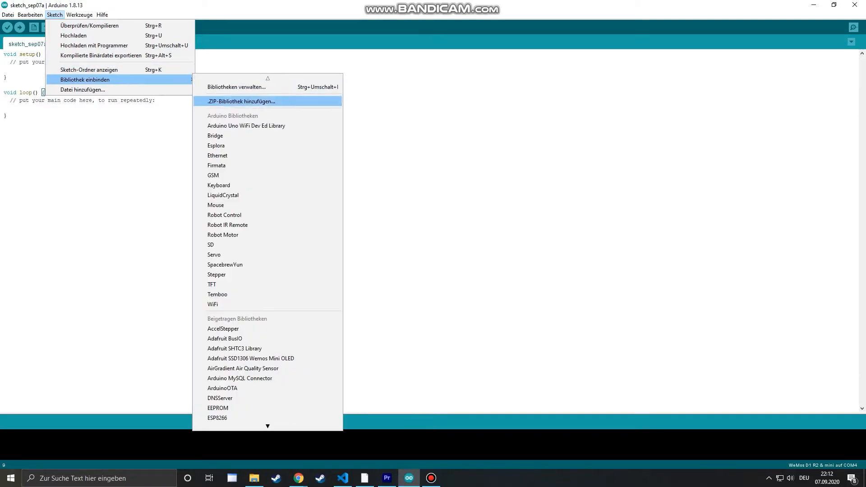
left_click(241, 101)
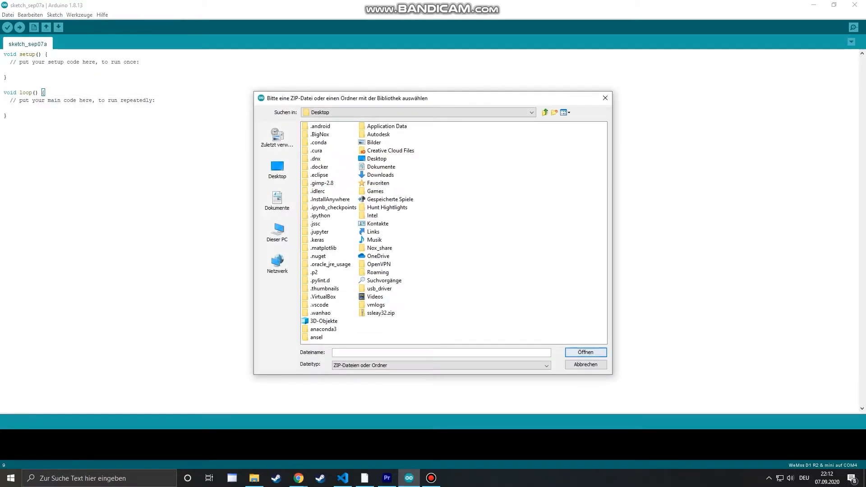
left_click(276, 231)
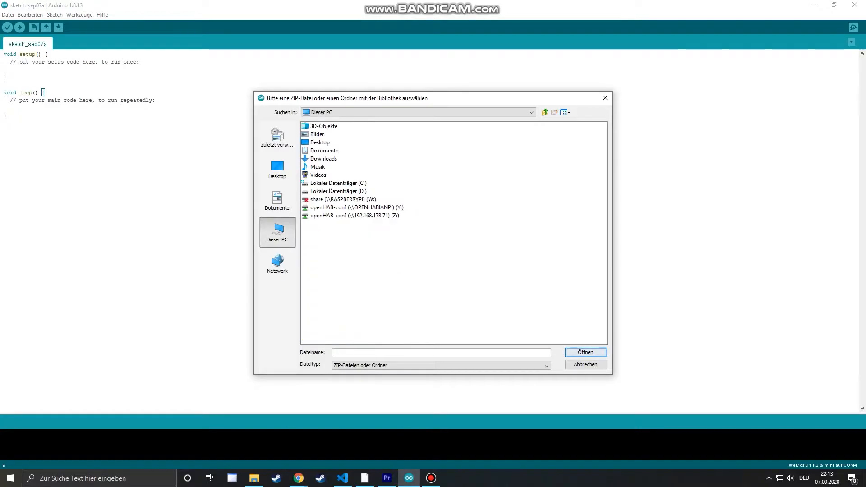
double_click(323, 158)
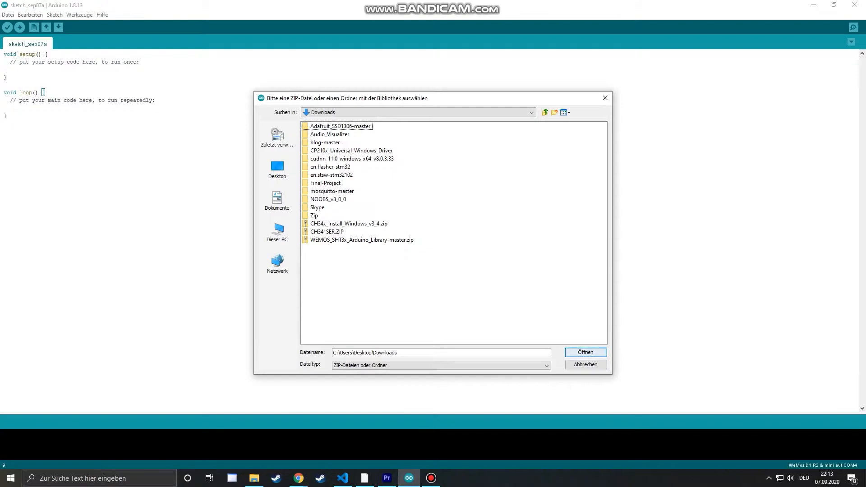
left_click(585, 352)
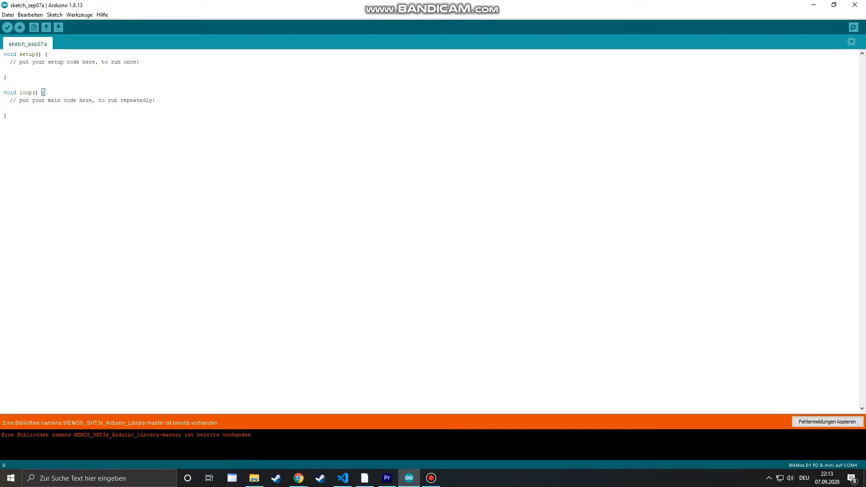
left_click(7, 115)
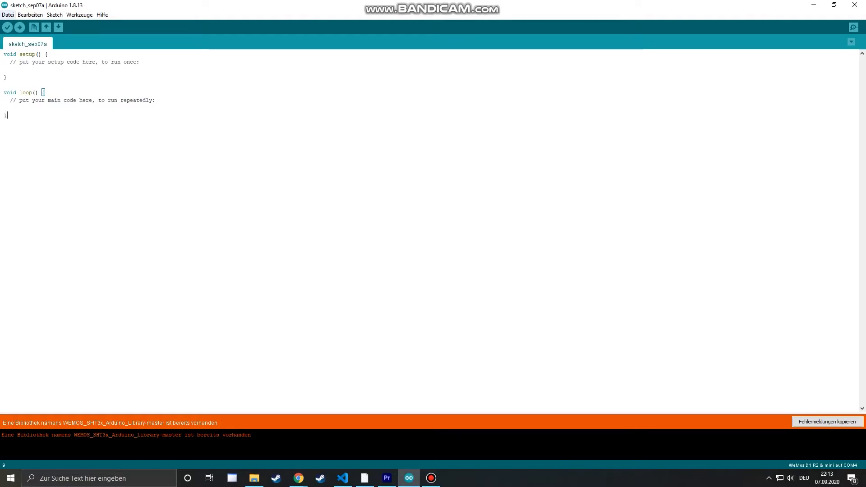
left_click(7, 14)
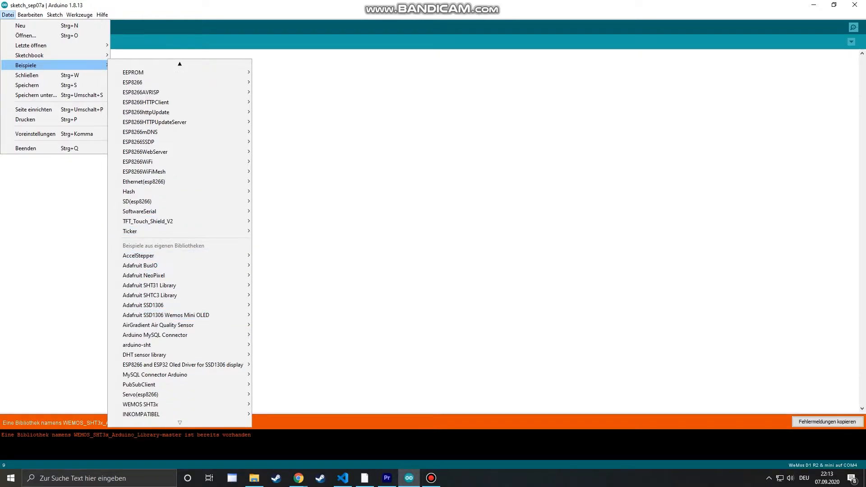
mouse_move(140, 404)
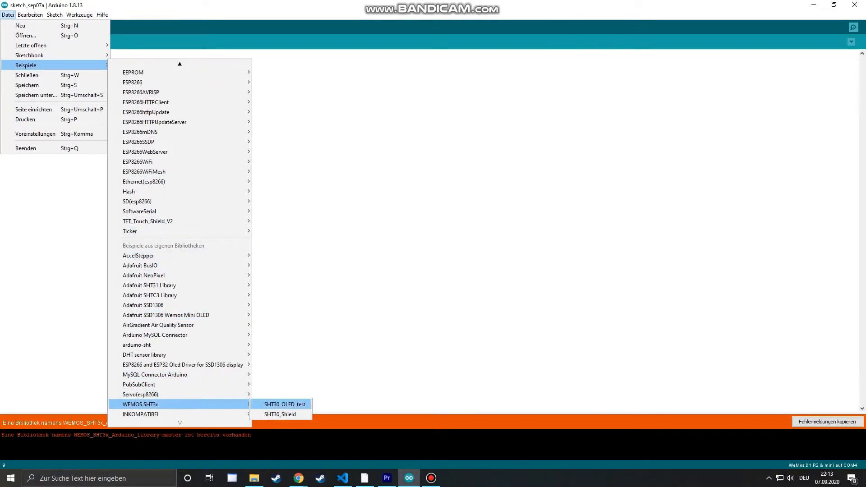
Step: Upload the SHT30_Shield example and view its readings in the serial monitor at 115200 baud
left_click(280, 414)
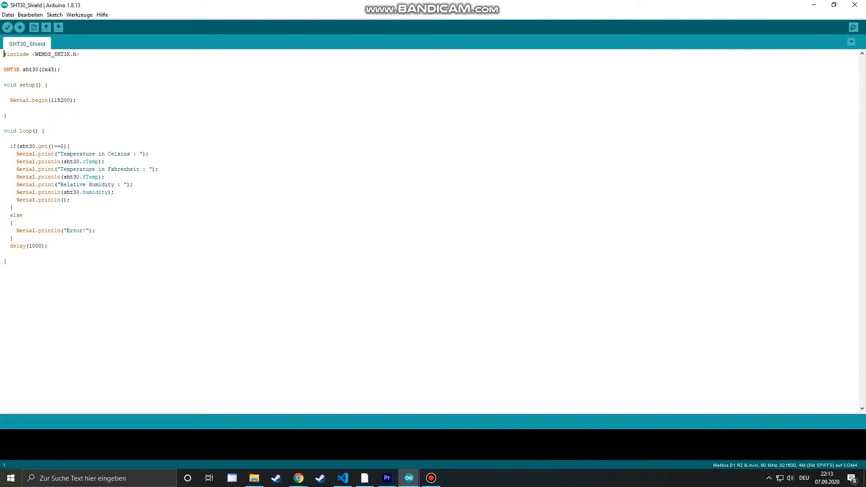
left_click(8, 27)
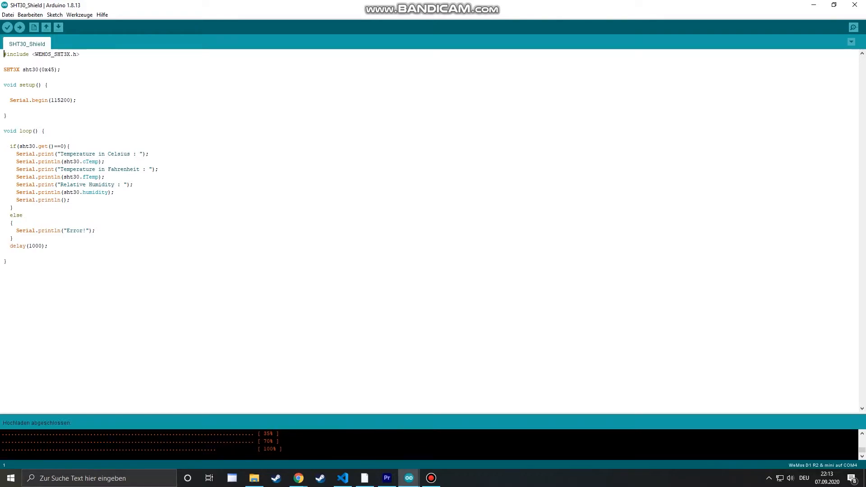
left_click(852, 27)
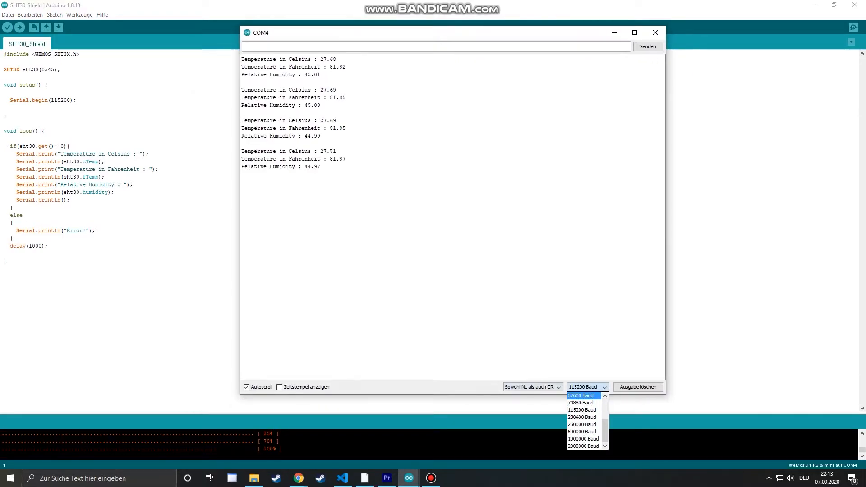
left_click(581, 411)
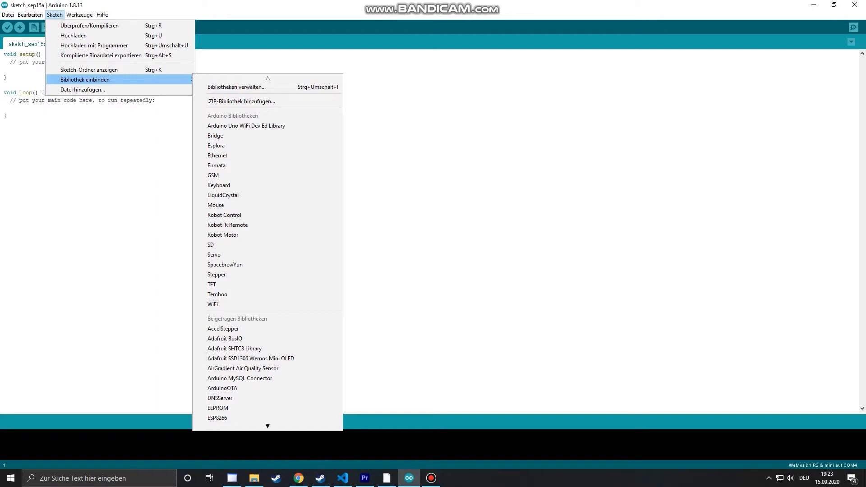
mouse_move(236, 87)
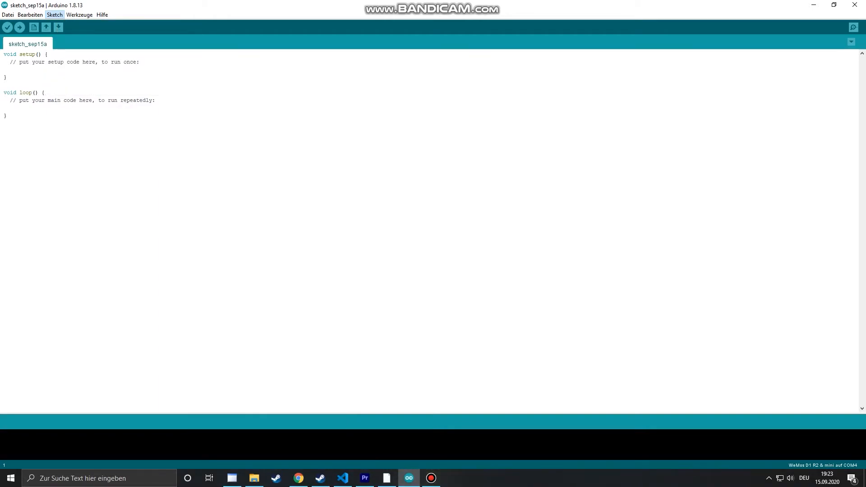
Step: Search the library manager for 'dht22', see DHT sensor library installed, and close it
left_click(54, 15)
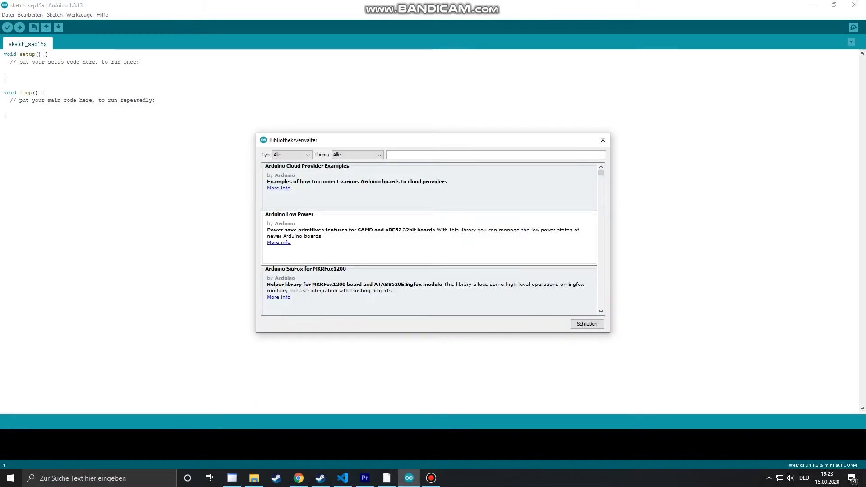
type("dht")
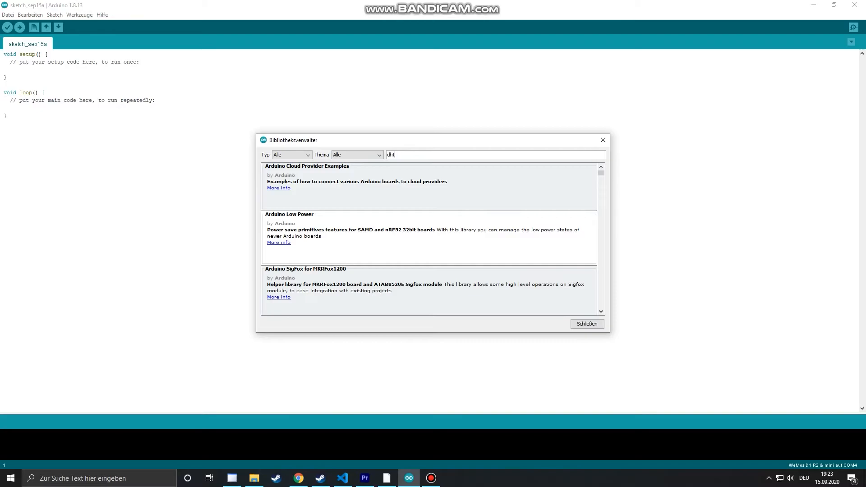
type("22")
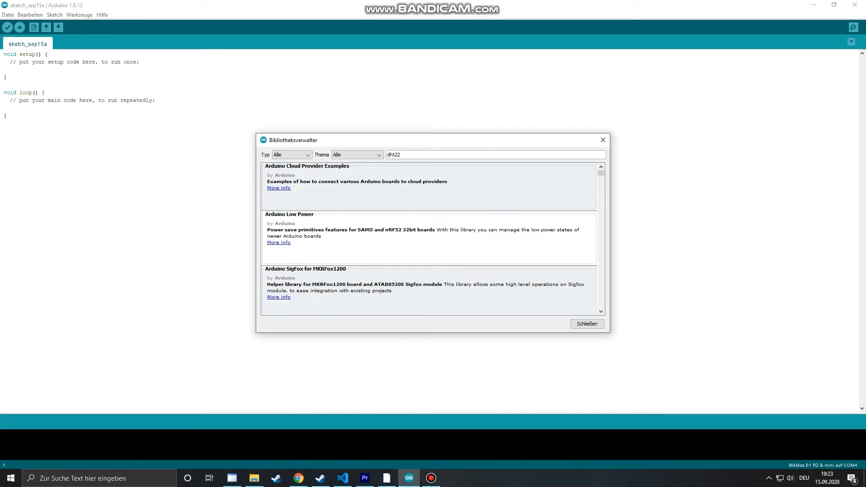
type("dht22")
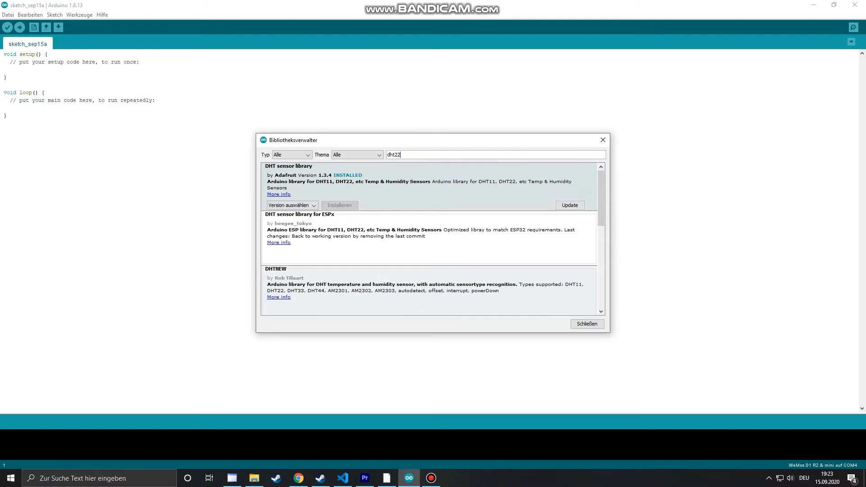
left_click(586, 324)
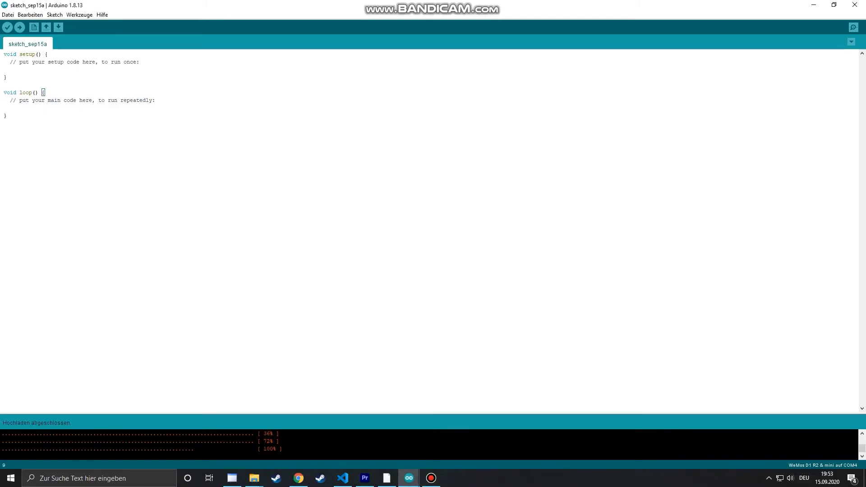
Step: Open the DHTtester example maximised and inspect its DHTPIN 2 and DHTTYPE DHT22 settings
left_click(7, 14)
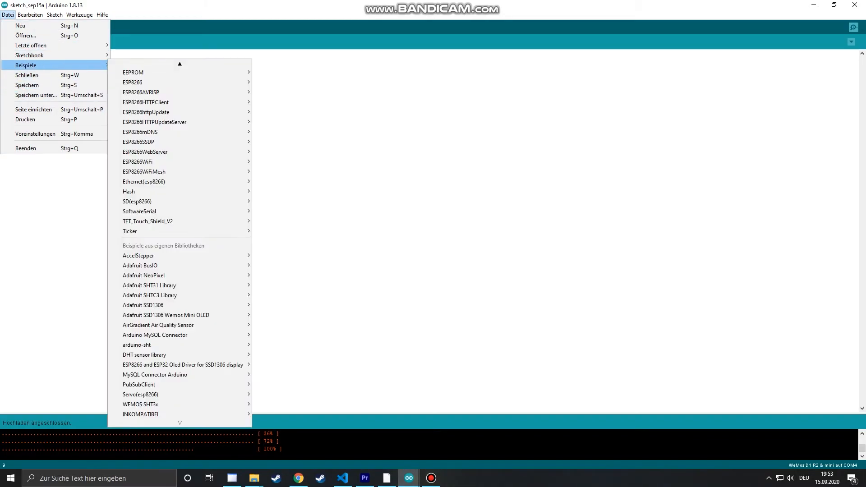
mouse_move(143, 355)
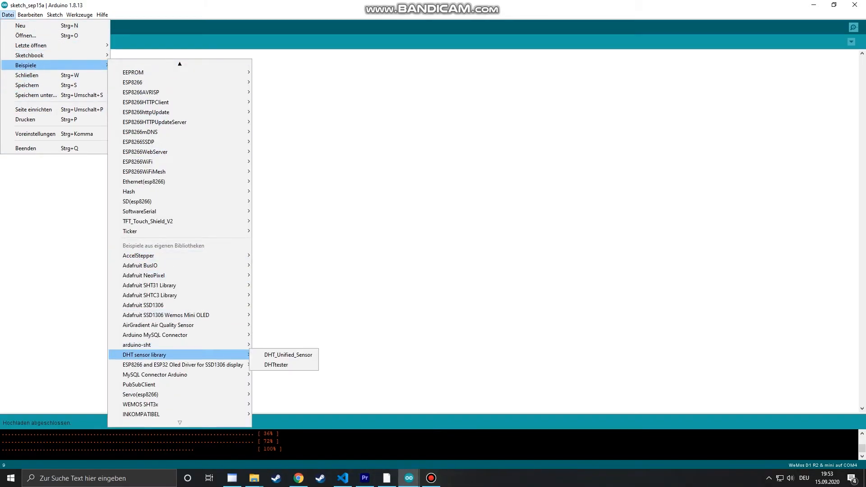
mouse_move(288, 354)
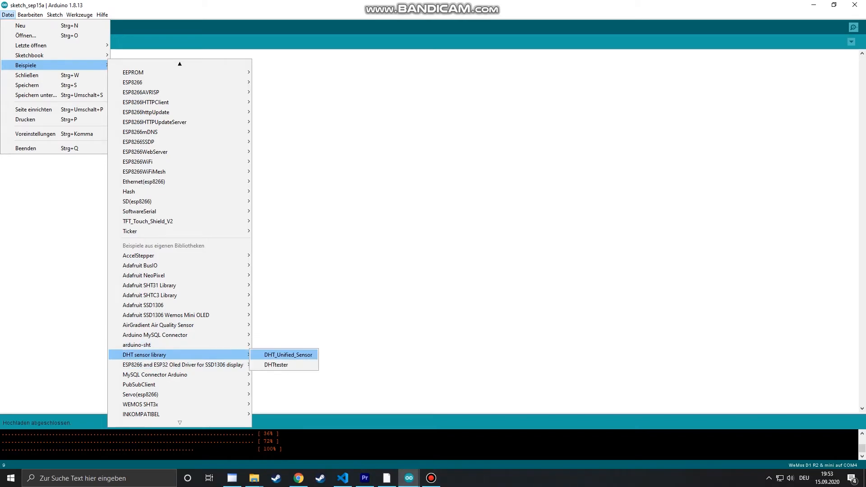
left_click(276, 364)
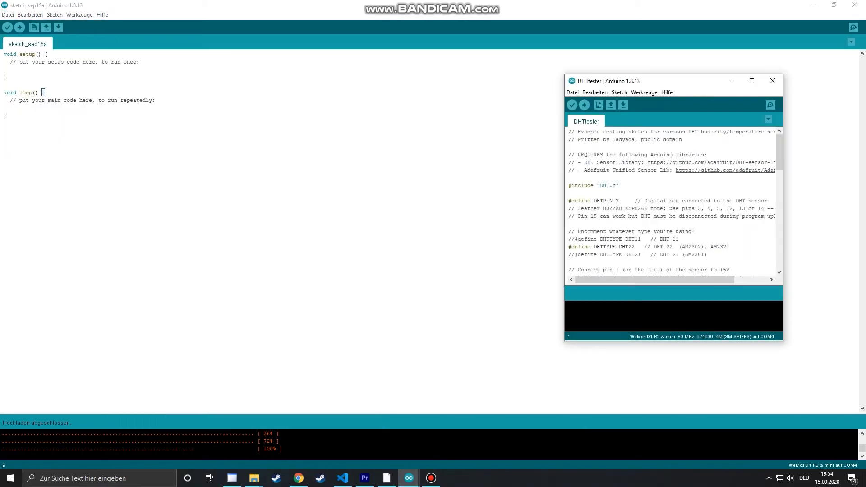
left_click(751, 81)
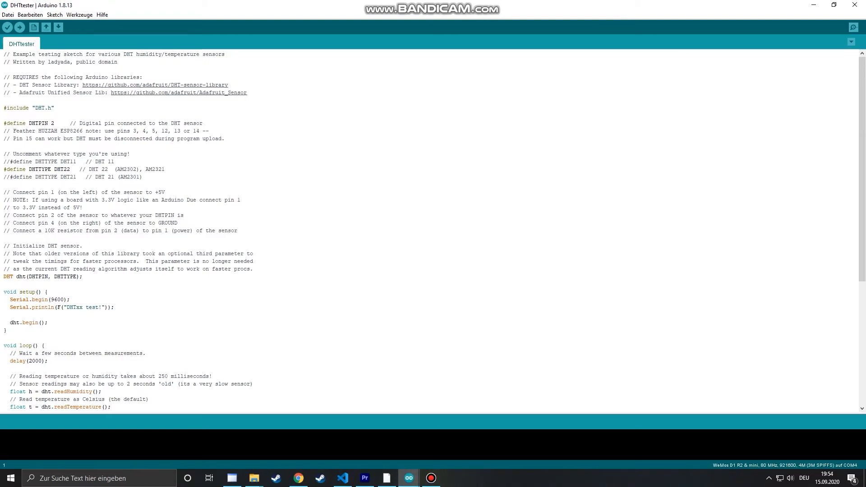
double_click(37, 123)
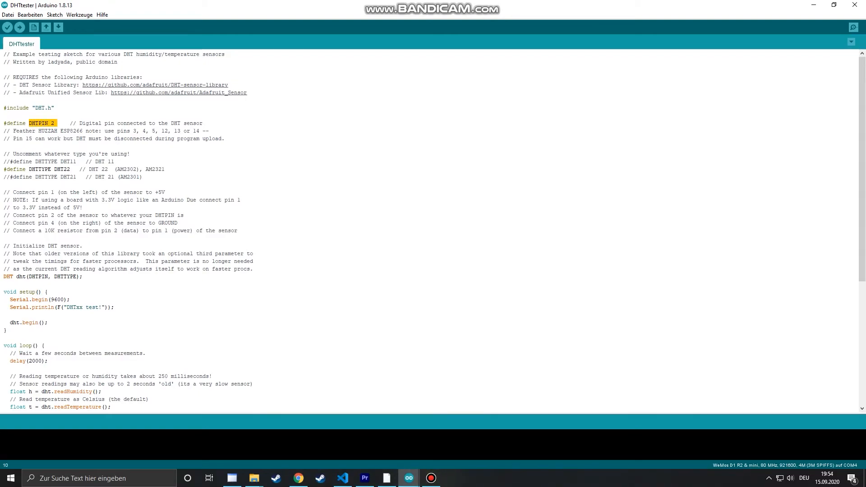
double_click(49, 169)
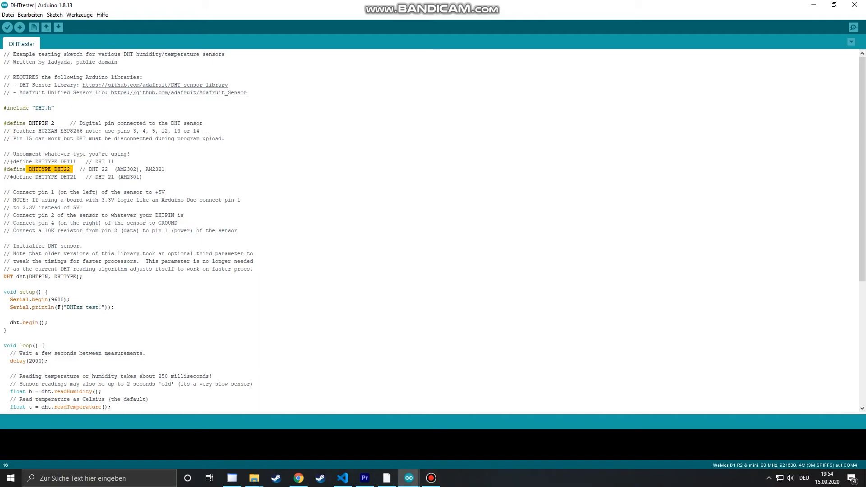
scroll("down", 3)
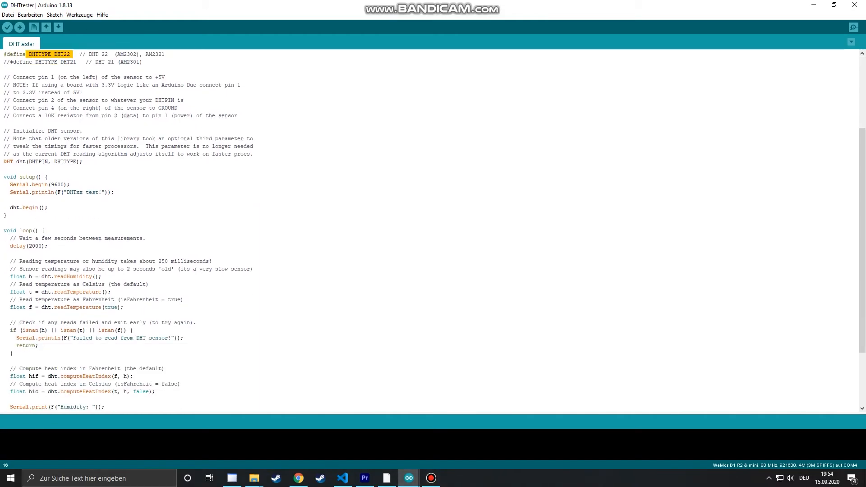
scroll("down", 3)
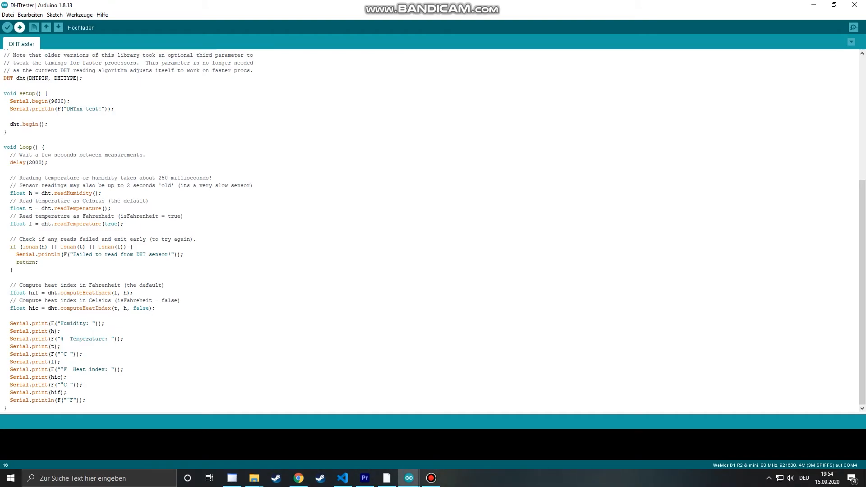
Step: Upload DHTtester and open the serial monitor to see humidity, temperature and heat index
left_click(19, 28)
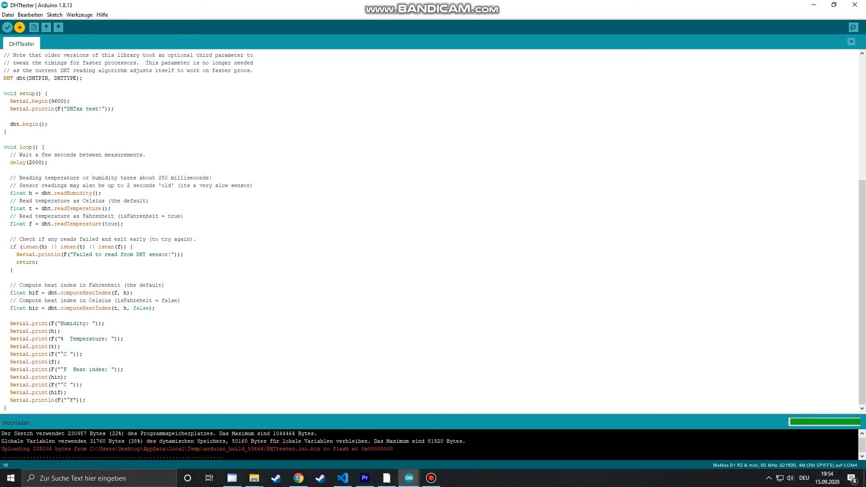
left_click(853, 27)
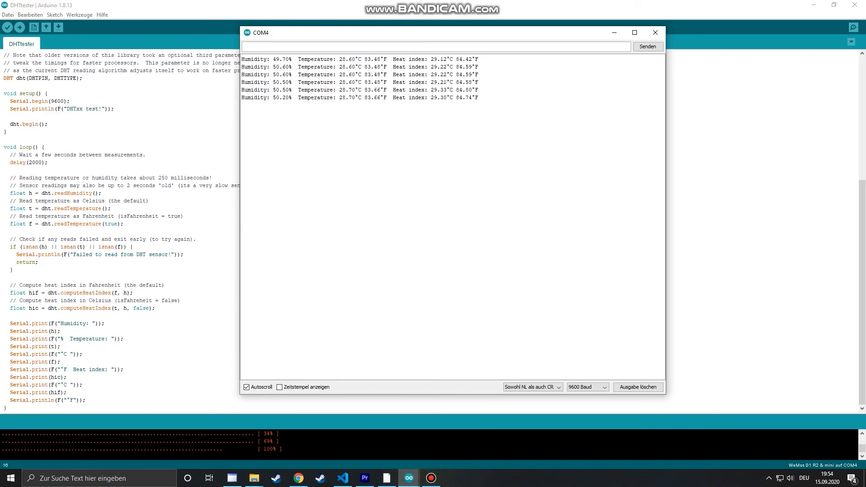
mouse_move(655, 33)
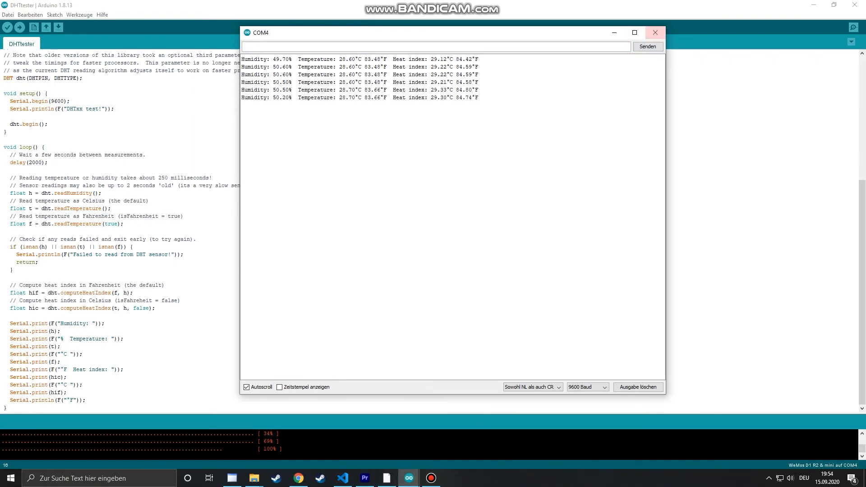